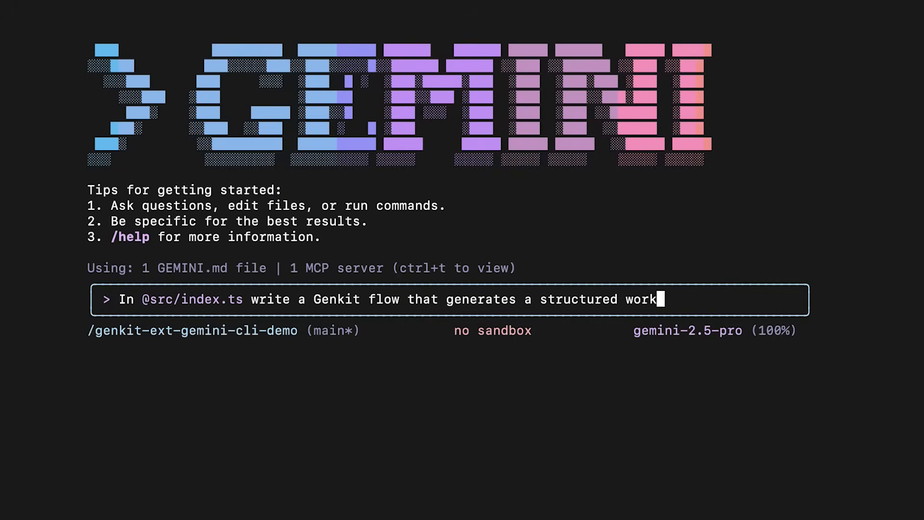
{"action": "type", "text": "out program based on goals"}
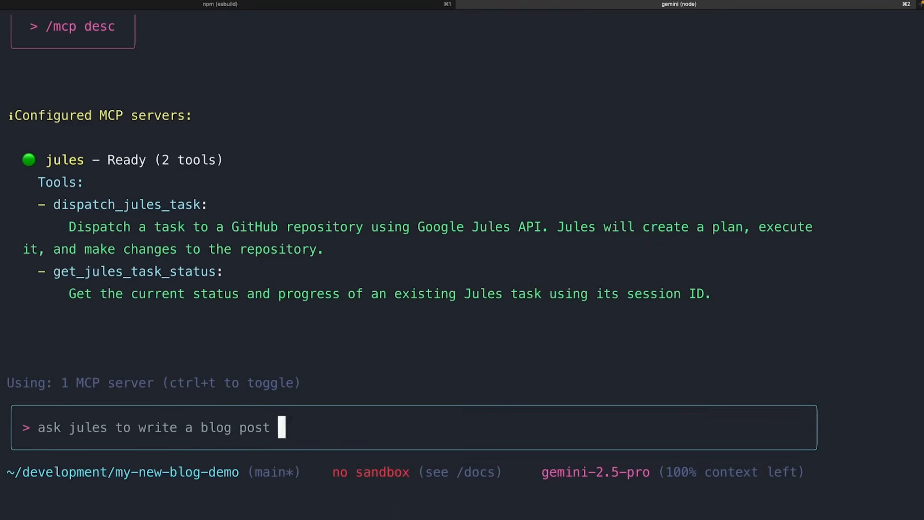
Step: Complete the prompt asking jules to write a blog post about hamsters in this starter blog
{"action": "type", "text": "about hamsters in this starter"}
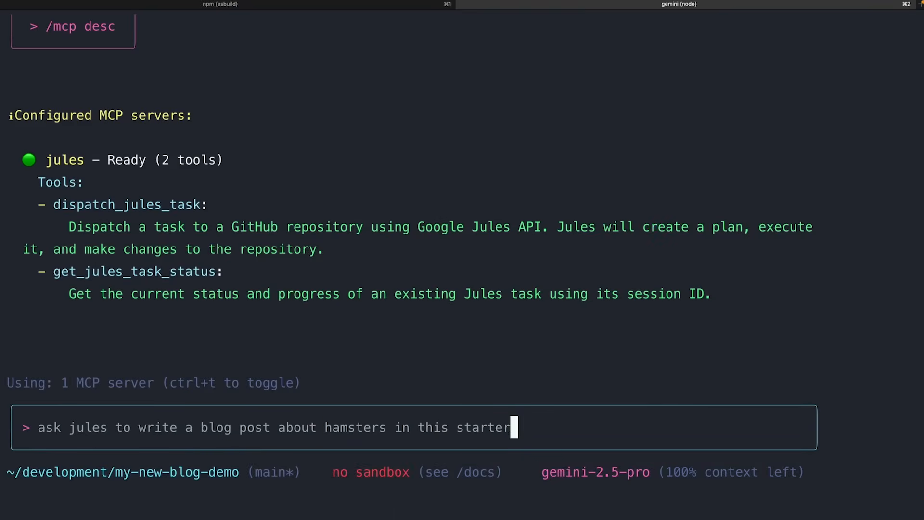
{"action": "type", "text": "blog"}
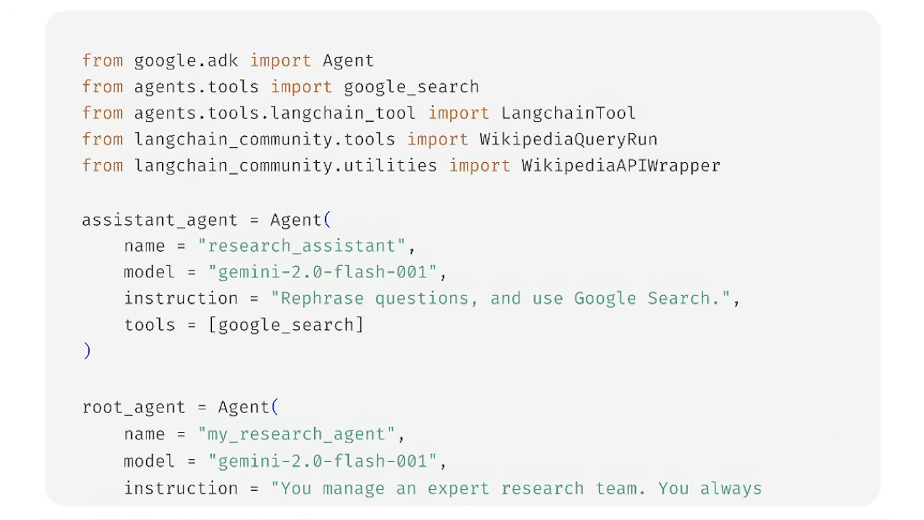
Step: Scroll from the ADK research-agent code slide down to the LangGraph agent diff with request callbacks
{"action": "scroll", "scroll_direction": "down", "scroll_amount": 3}
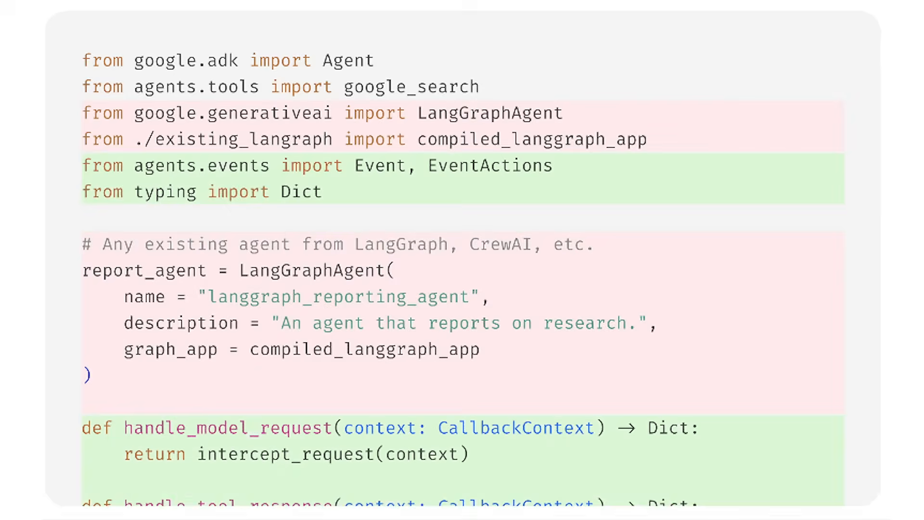
{"action": "scroll", "scroll_direction": "down", "scroll_amount": 3}
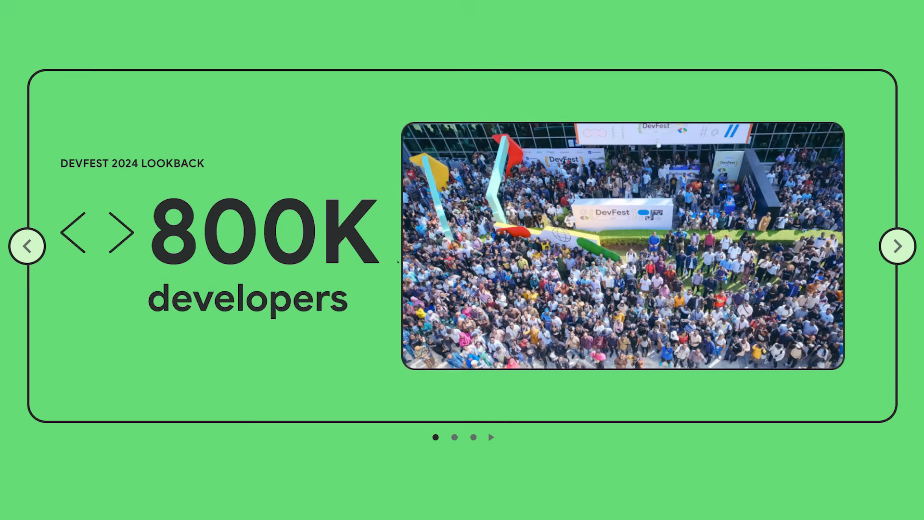
Step: Advance the DevFest 2024 Lookback carousel from the 800K developers card to the 100+ countries card
{"action": "left_click", "coordinate": [898, 246]}
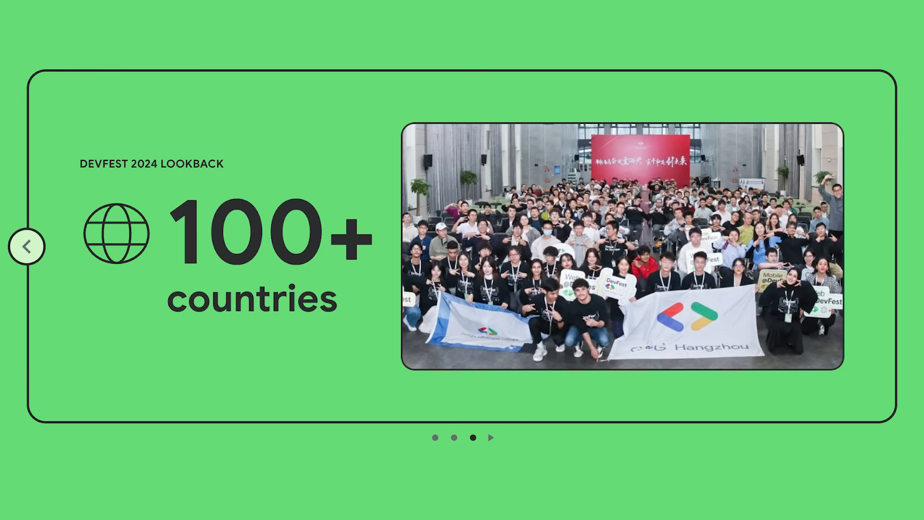